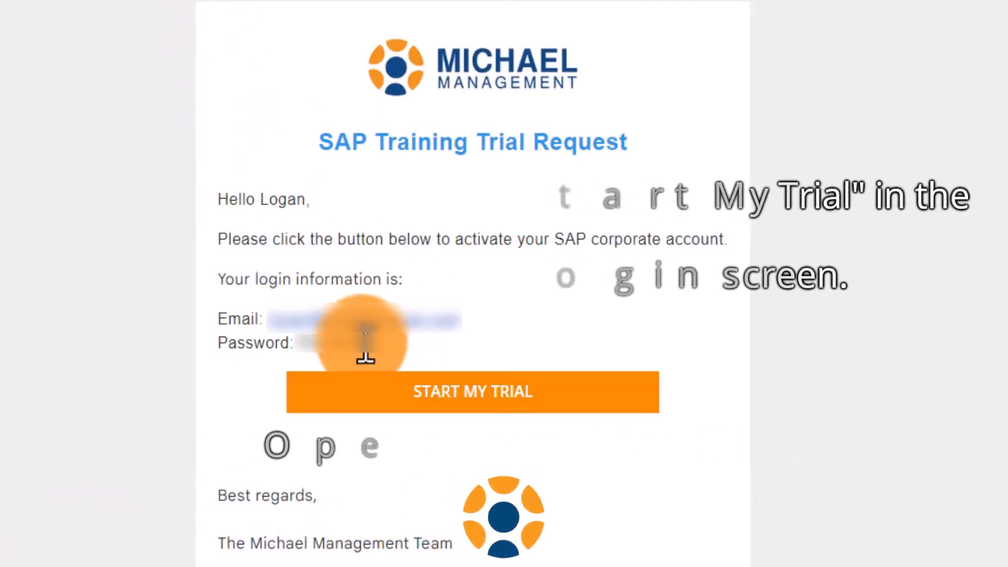
Step: Copy the trial password from the email and follow the START MY TRIAL link
double_click(334, 342)
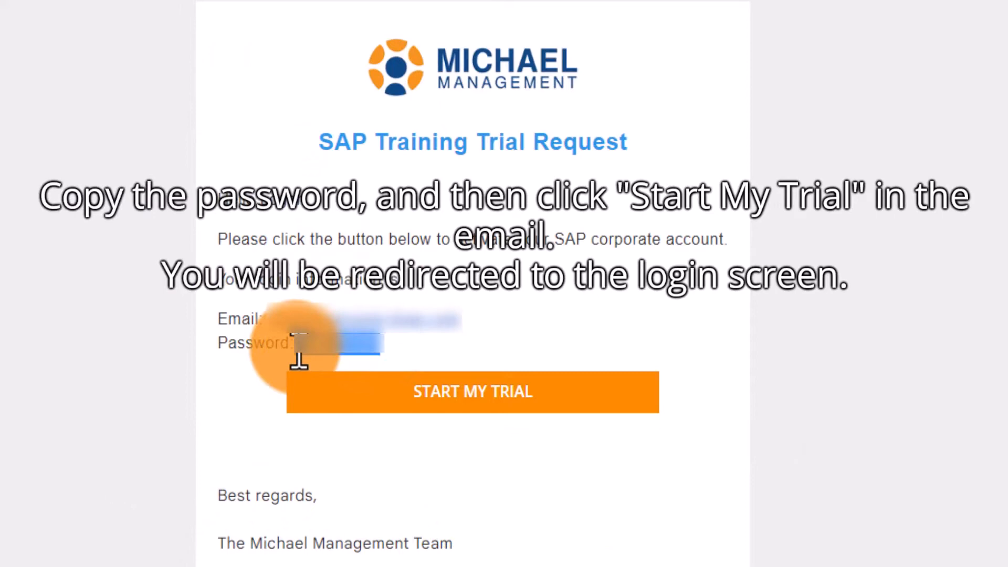
right_click(347, 342)
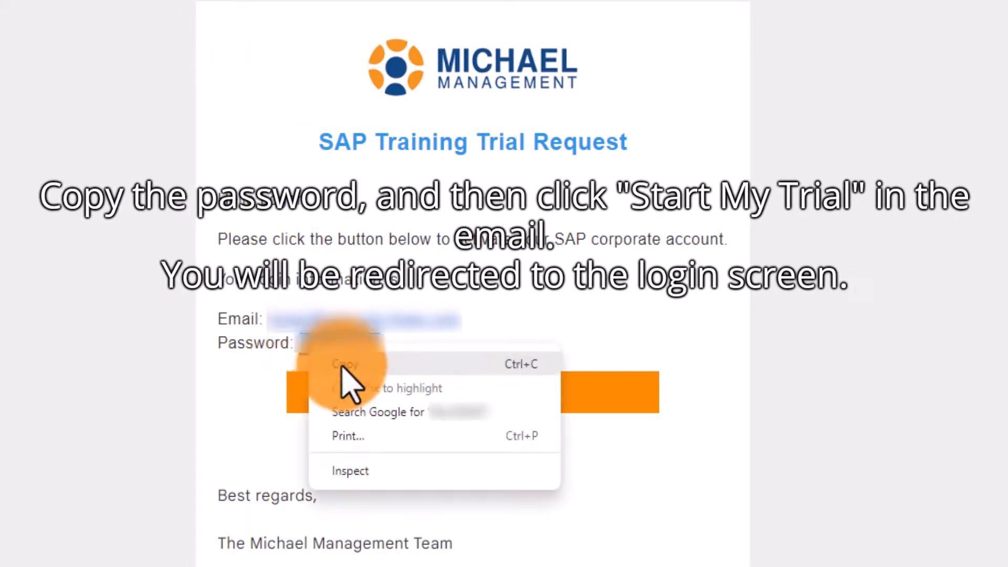
click(346, 363)
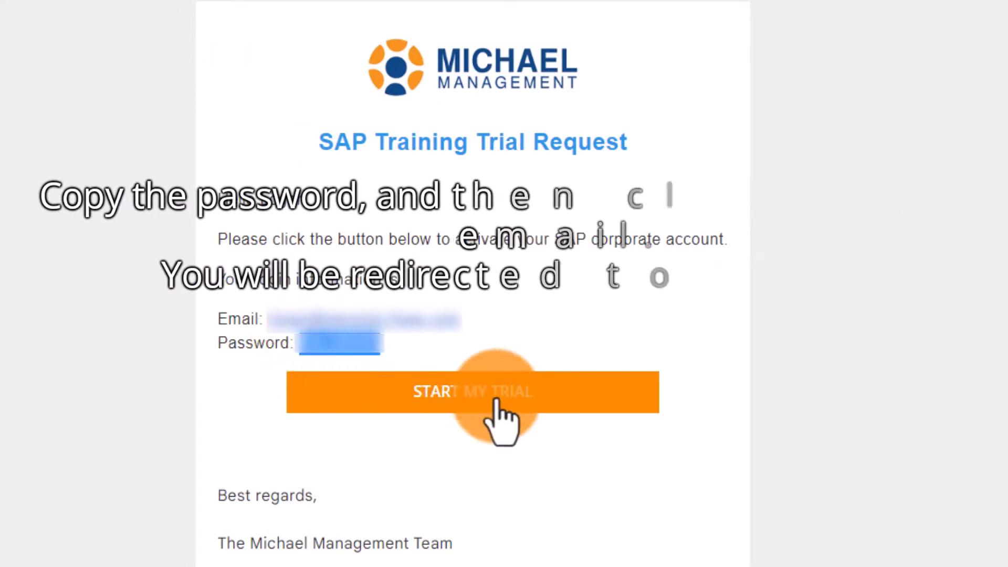
click(473, 392)
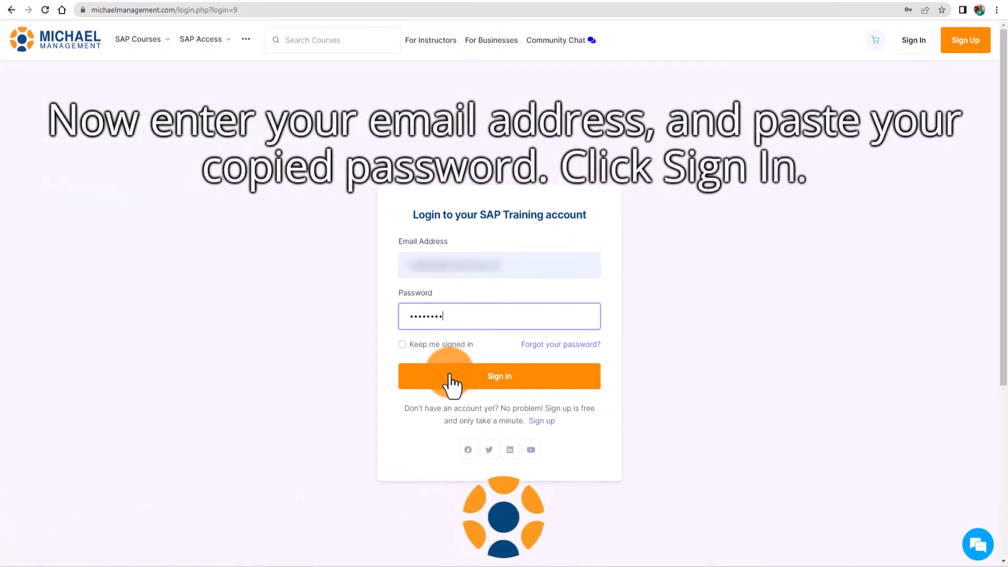
Step: Sign in with the email and pasted password, landing on the corporate dashboard
click(498, 376)
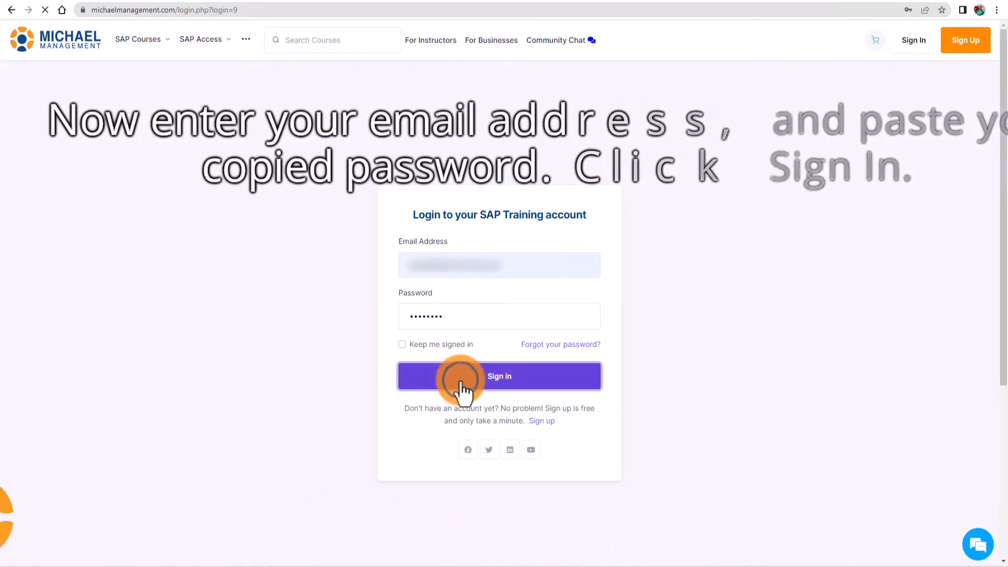
click(498, 375)
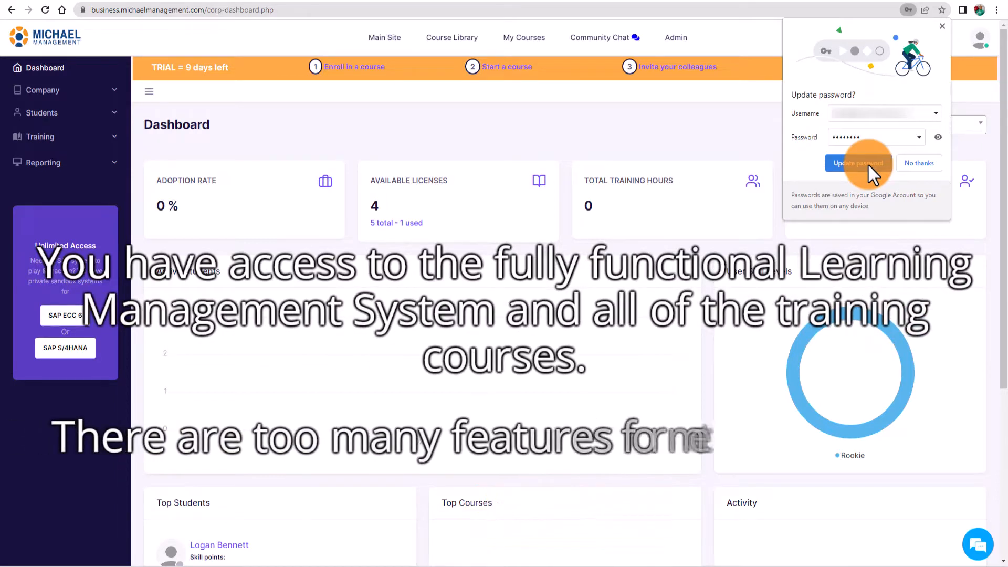
Step: Update the browser's saved password and reach the SAP Training Courses catalogue
click(918, 163)
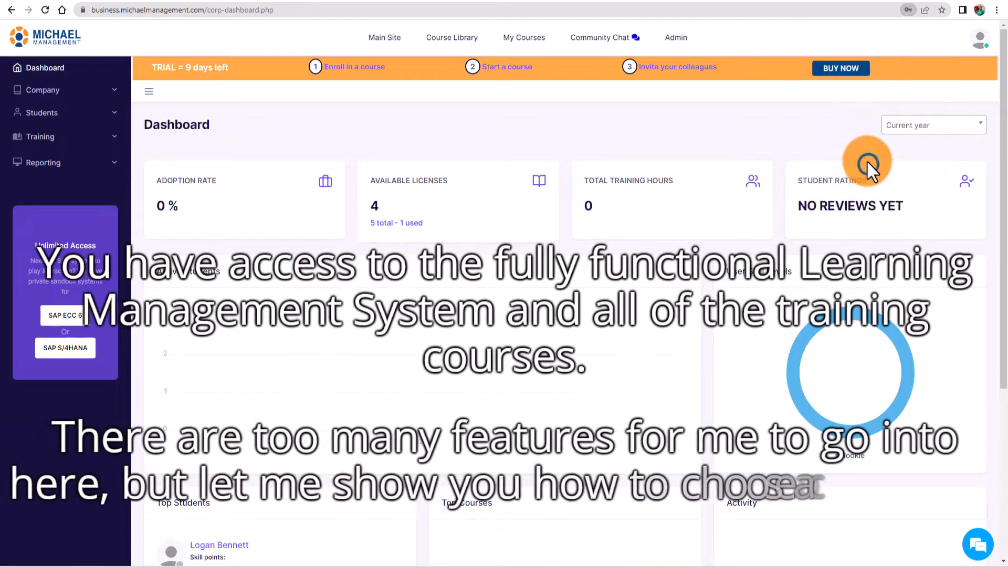
mouse_move(496, 118)
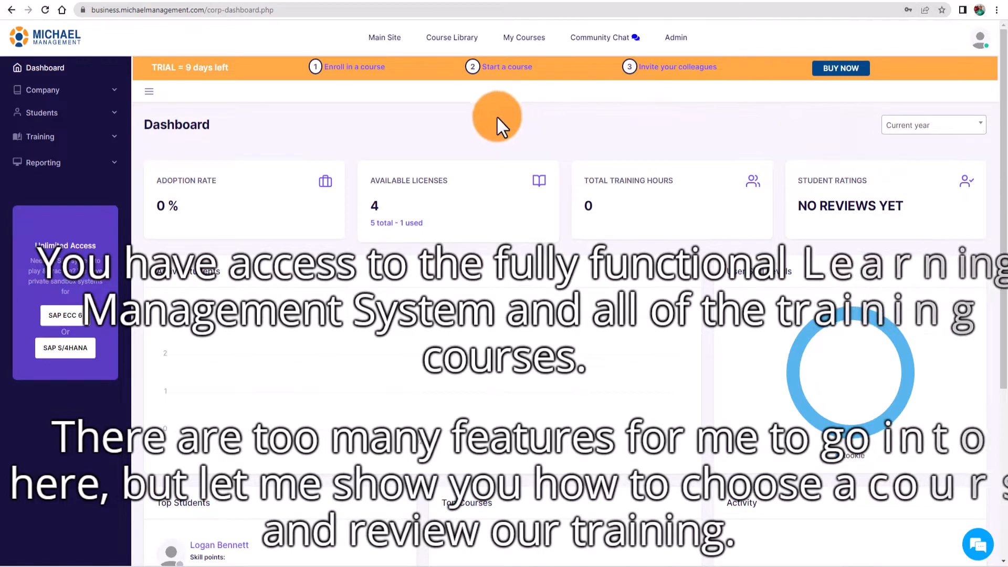
mouse_move(427, 84)
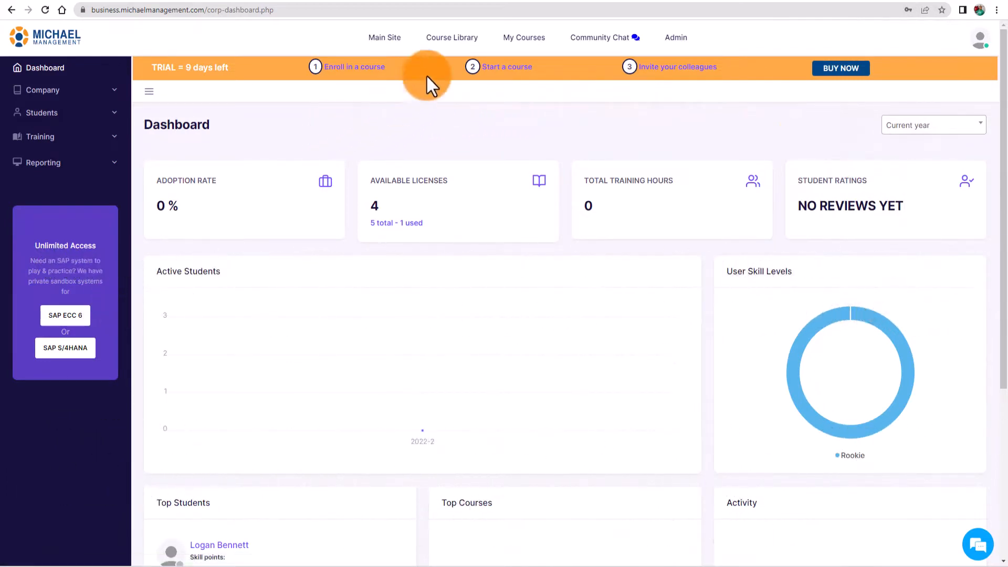
click(451, 38)
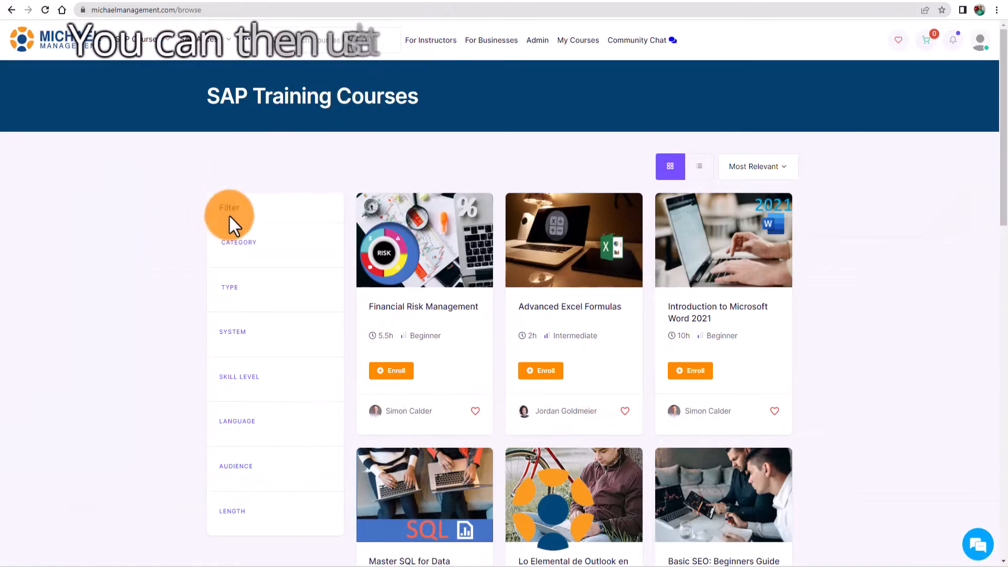
Step: Filter the catalogue to the Logistics category and the S/4 HANA system
scroll(up, 3)
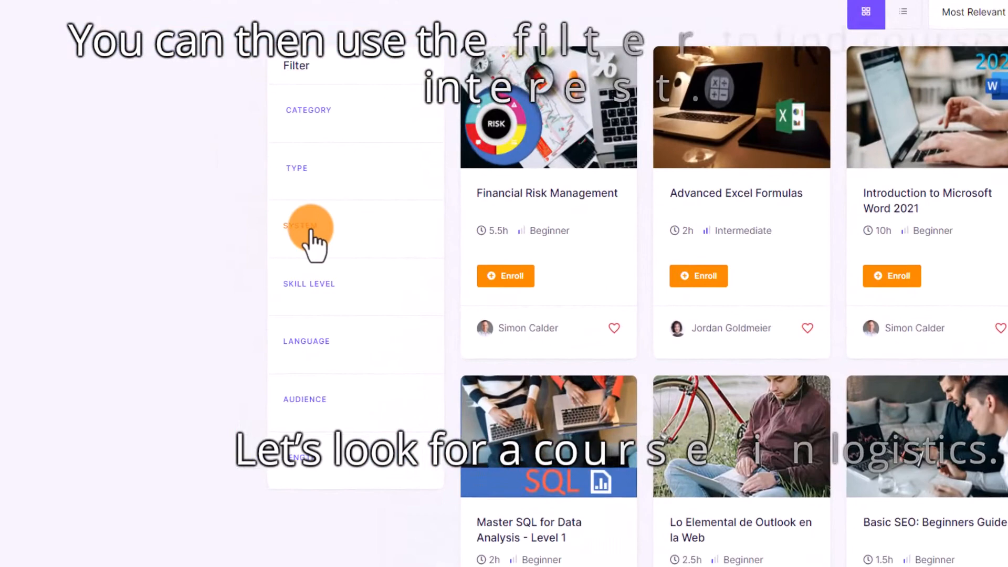
click(309, 110)
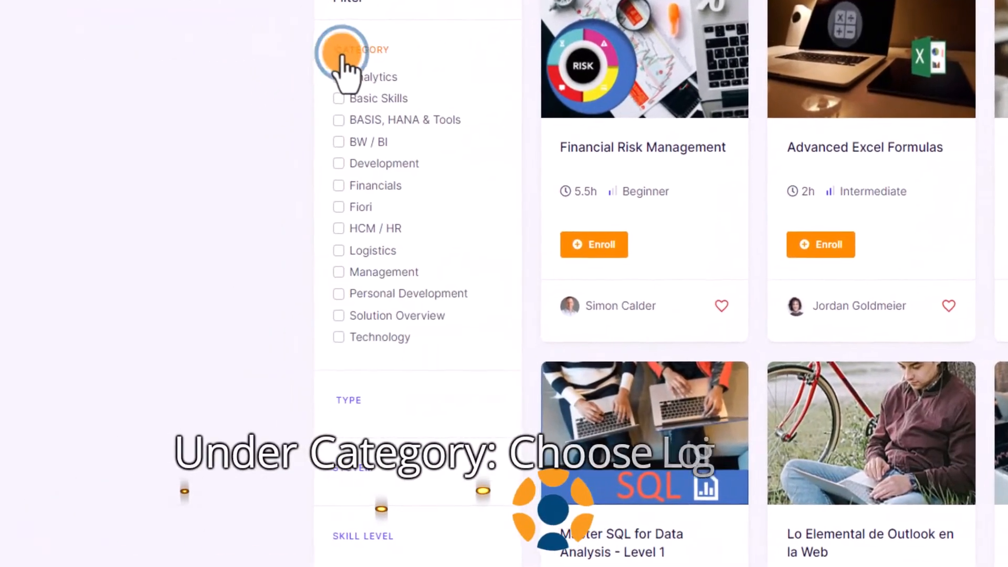
click(343, 250)
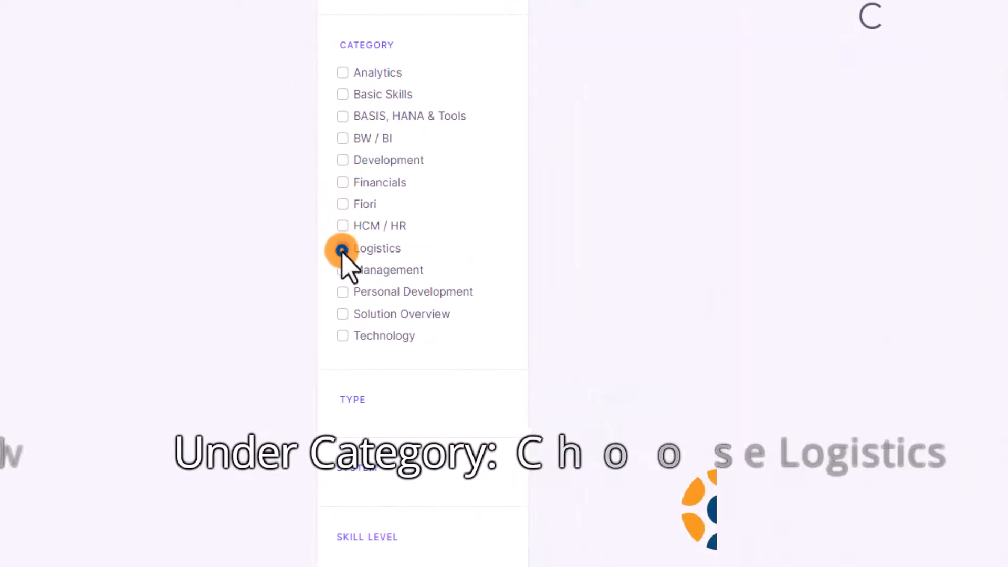
click(342, 249)
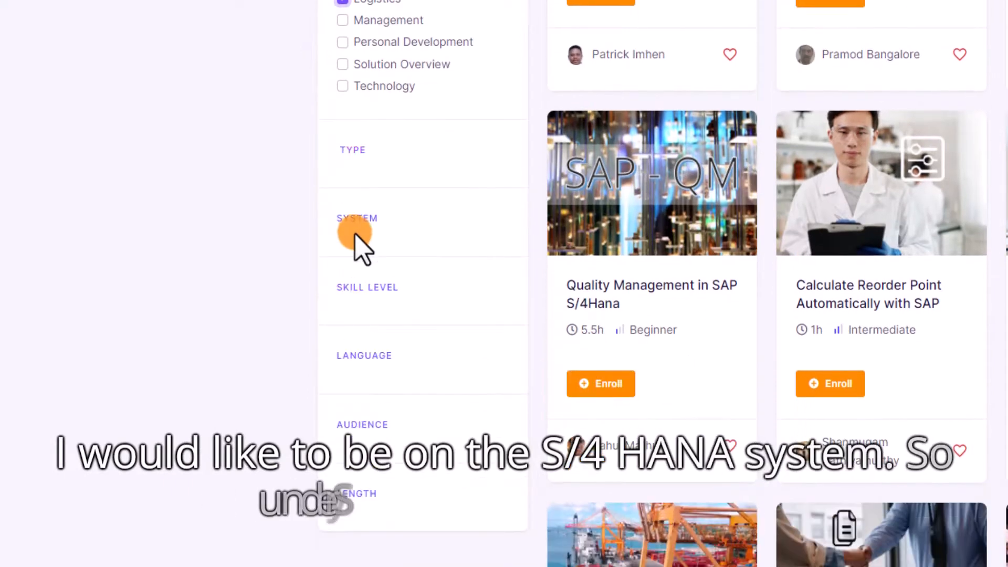
click(357, 219)
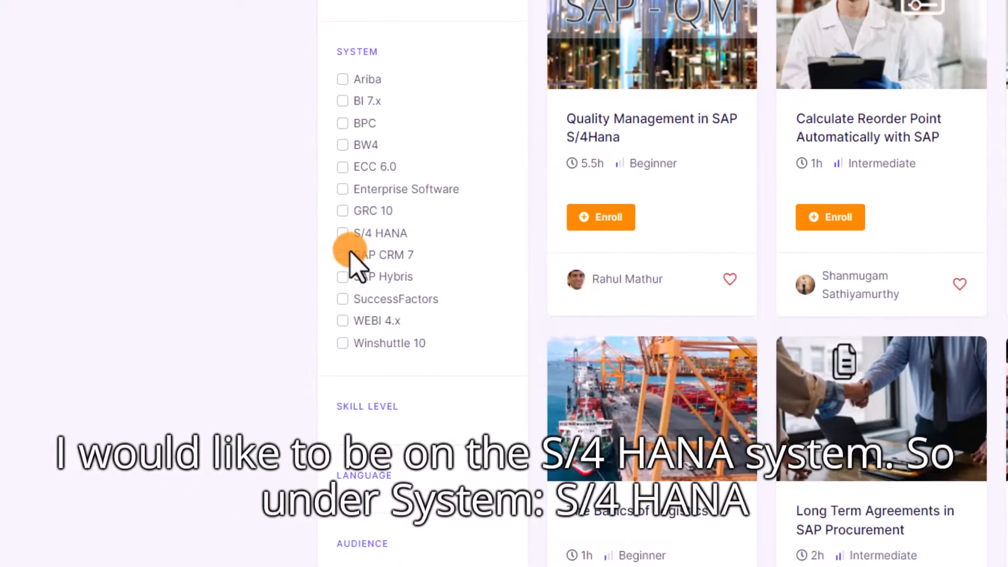
click(343, 233)
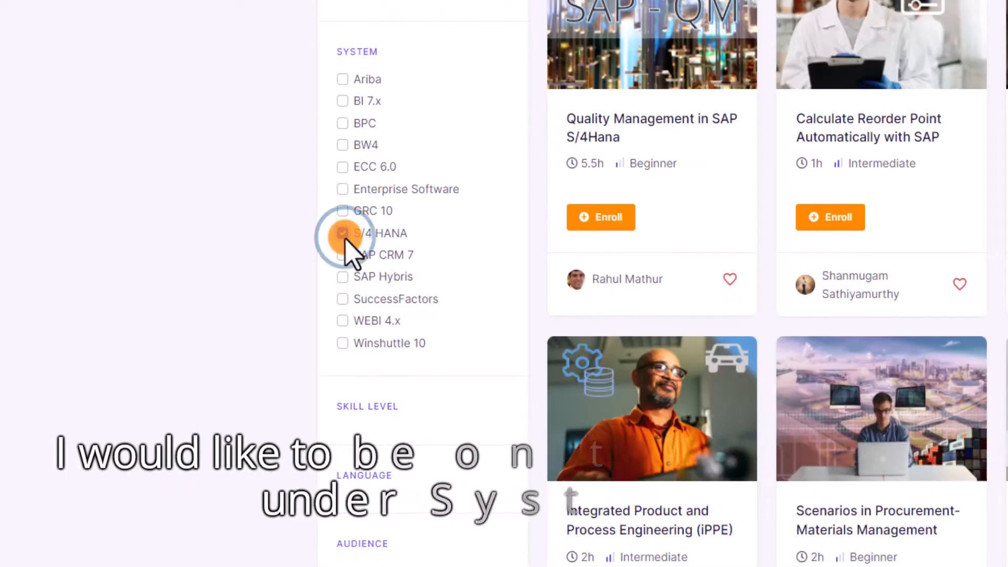
click(342, 233)
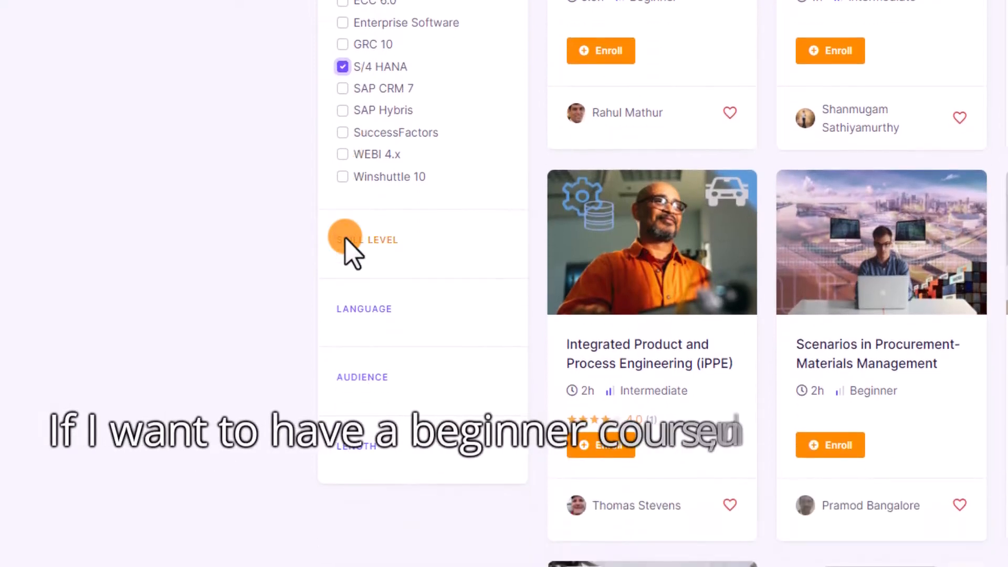
Step: Narrow the filtered courses to the Beginner skill level
click(367, 239)
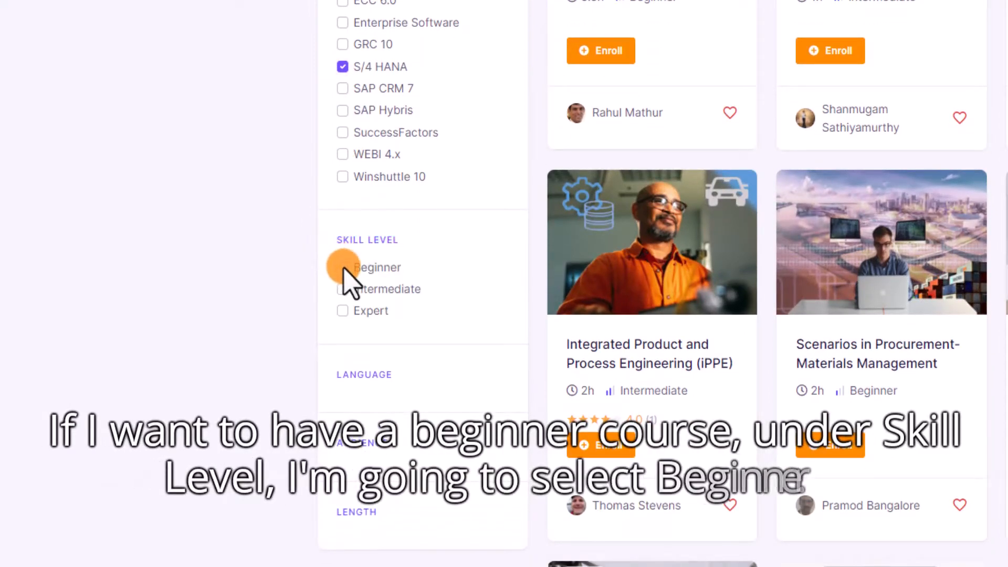
click(342, 267)
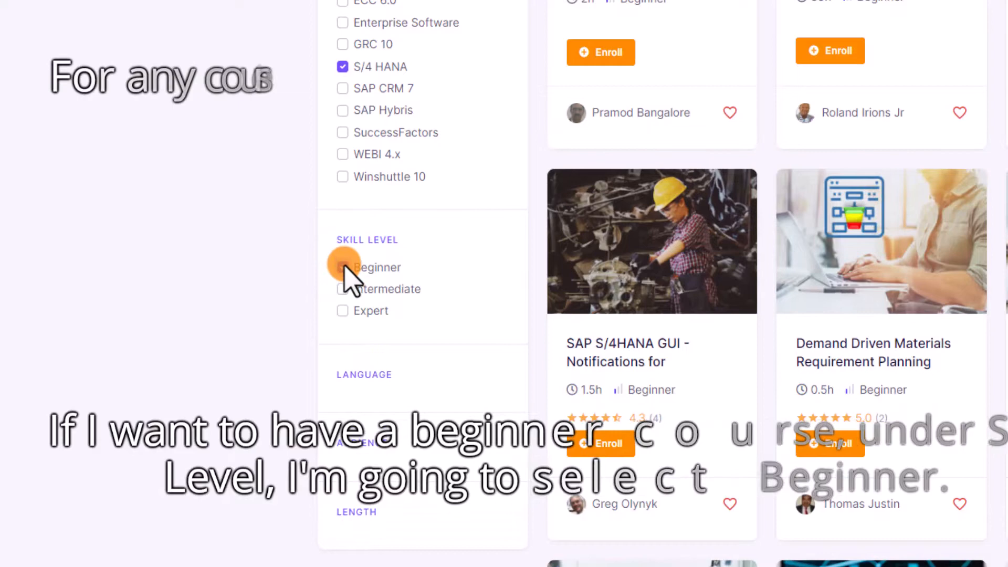
click(342, 268)
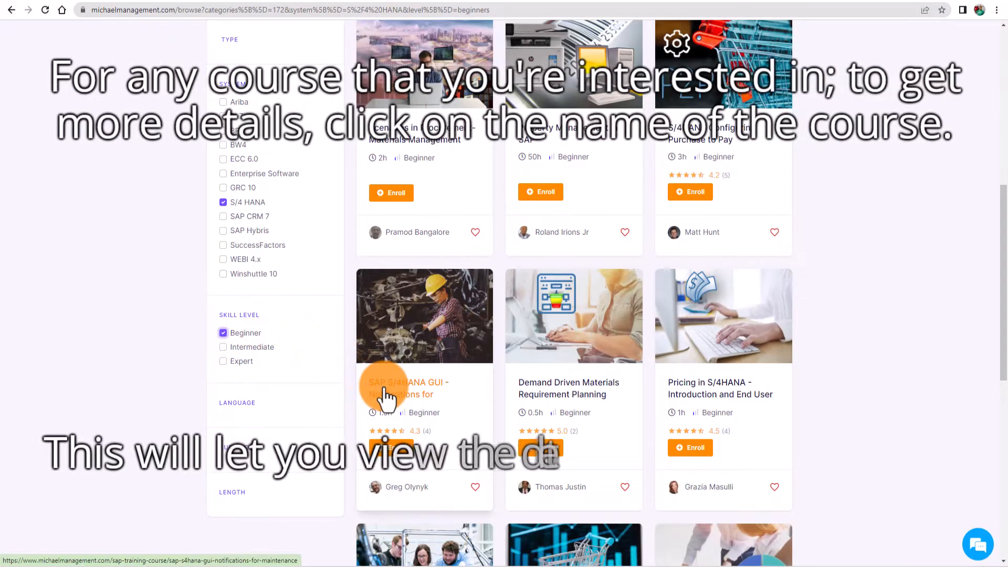
Step: Enroll in SAP S/4HANA GUI - Notifications for Maintenance and keep browsing after confirmation
click(406, 388)
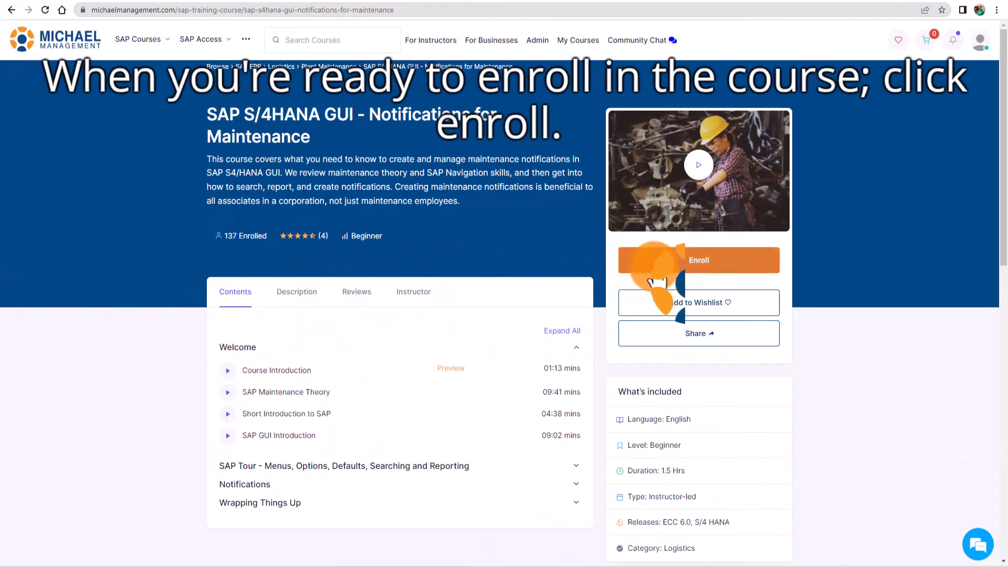
click(699, 259)
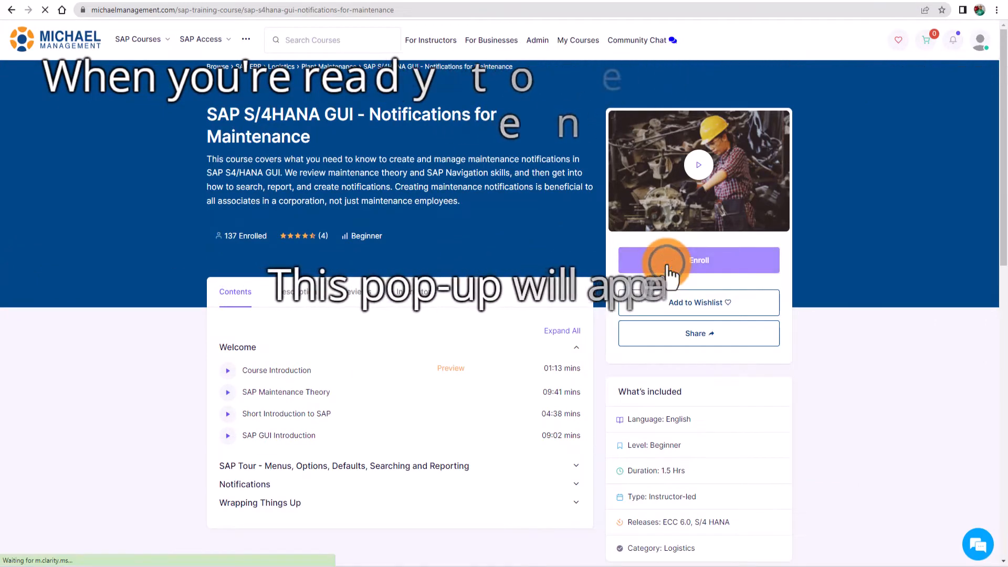
click(699, 260)
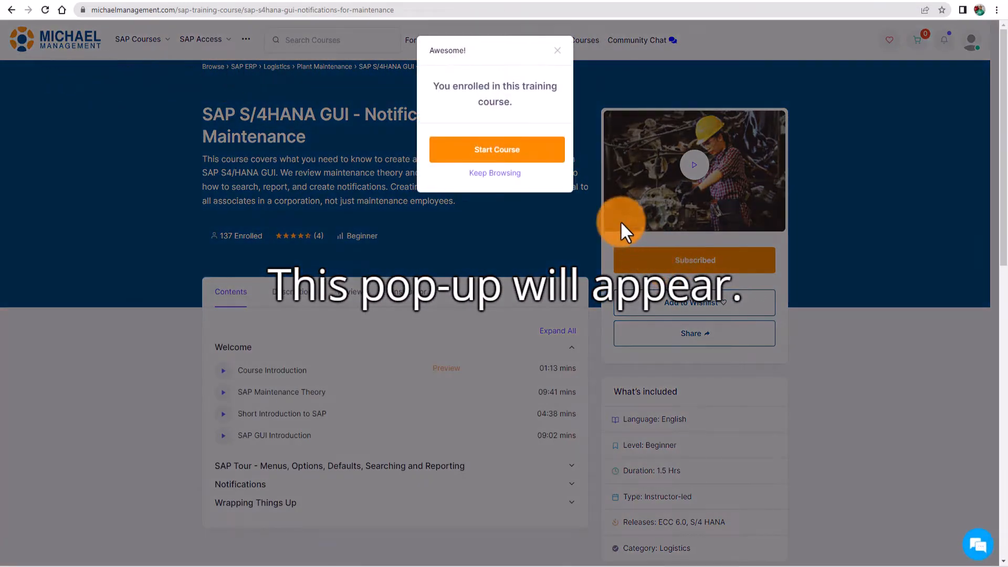
mouse_move(575, 218)
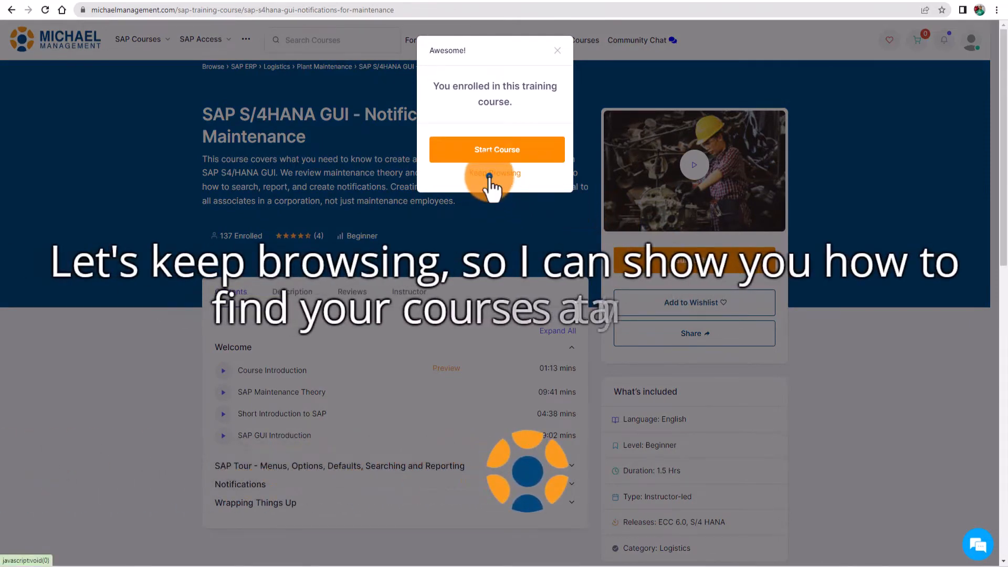
click(493, 173)
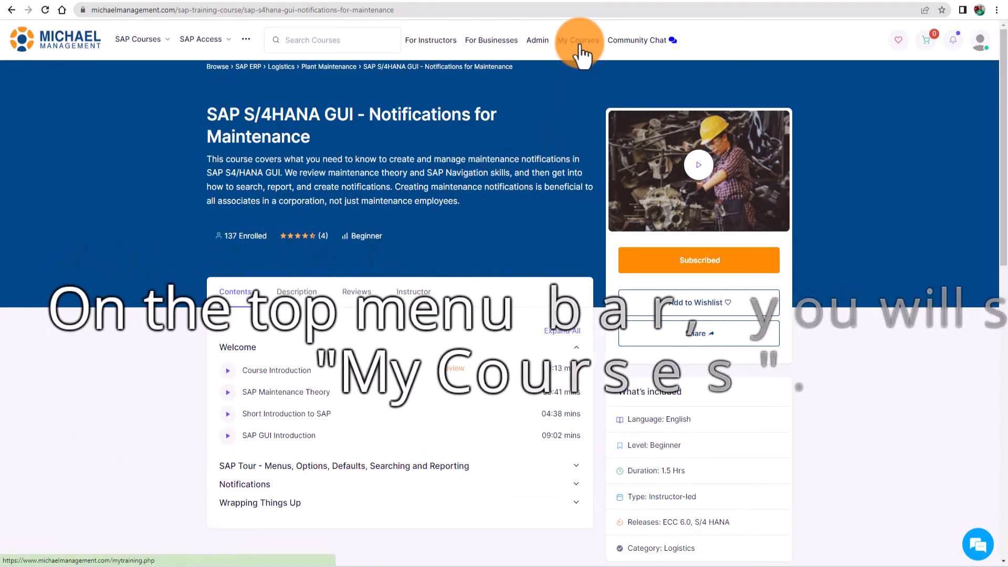
Step: View My Courses, listing the Notifications for Maintenance course at 0% progress
click(578, 40)
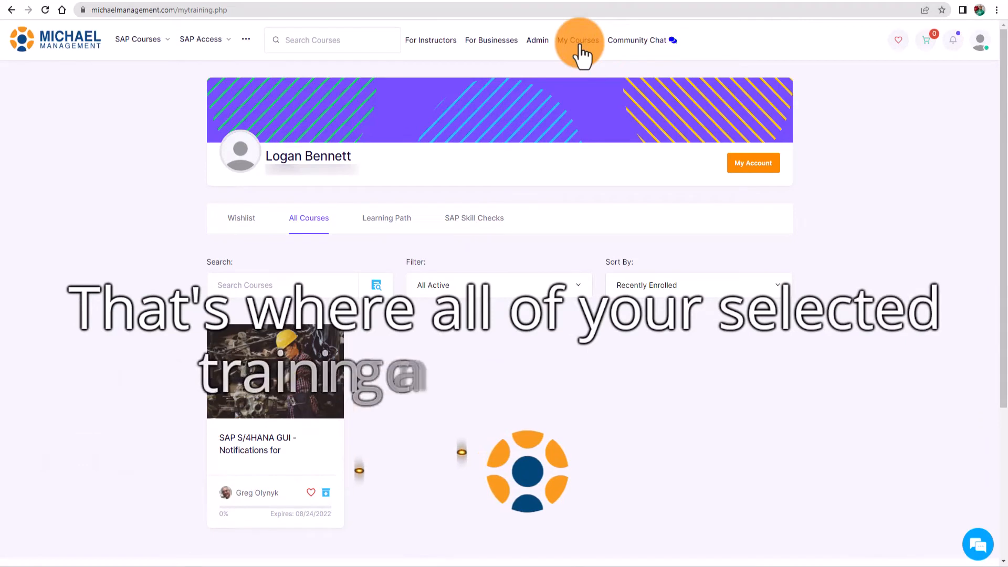
mouse_move(566, 84)
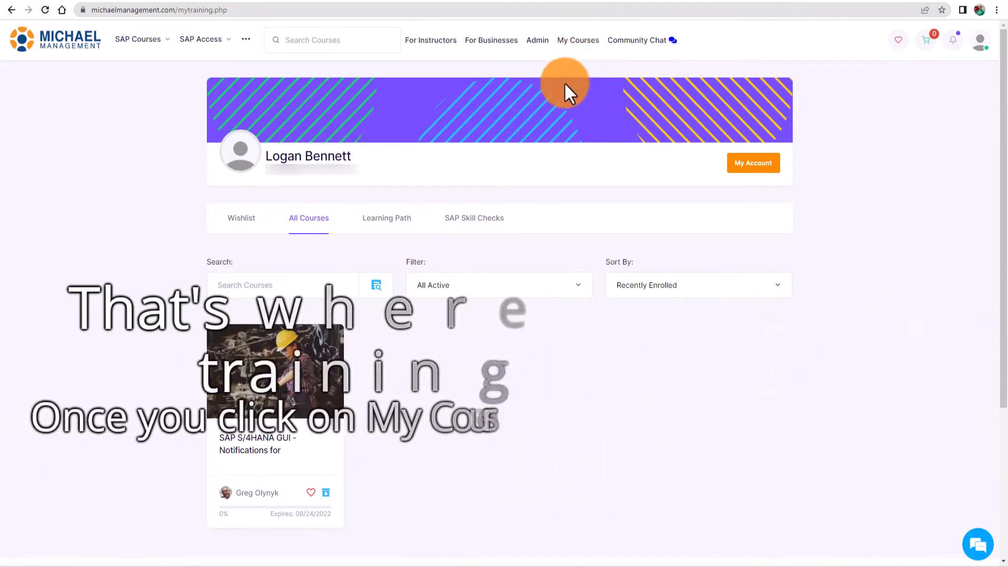
mouse_move(418, 405)
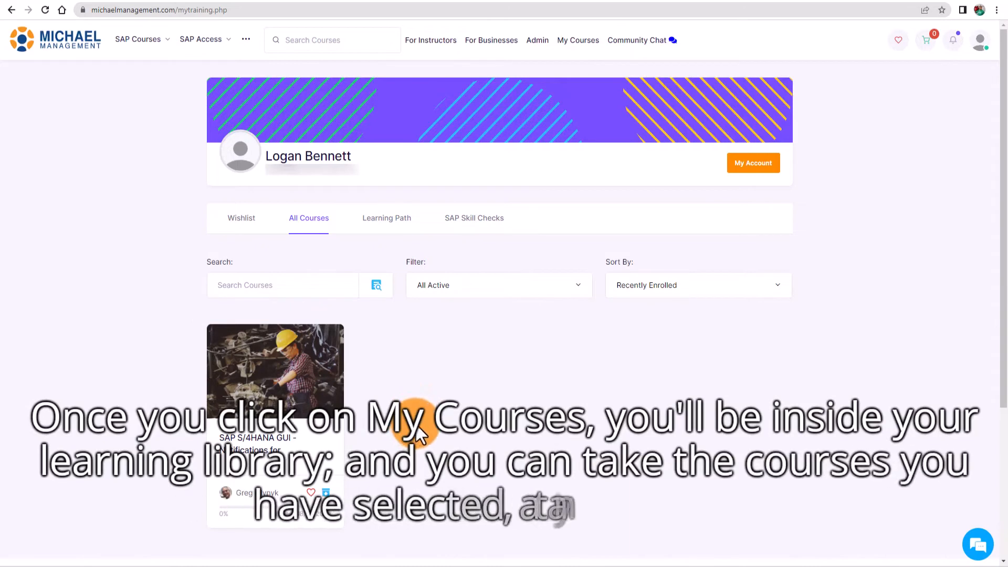
scroll(down, 3)
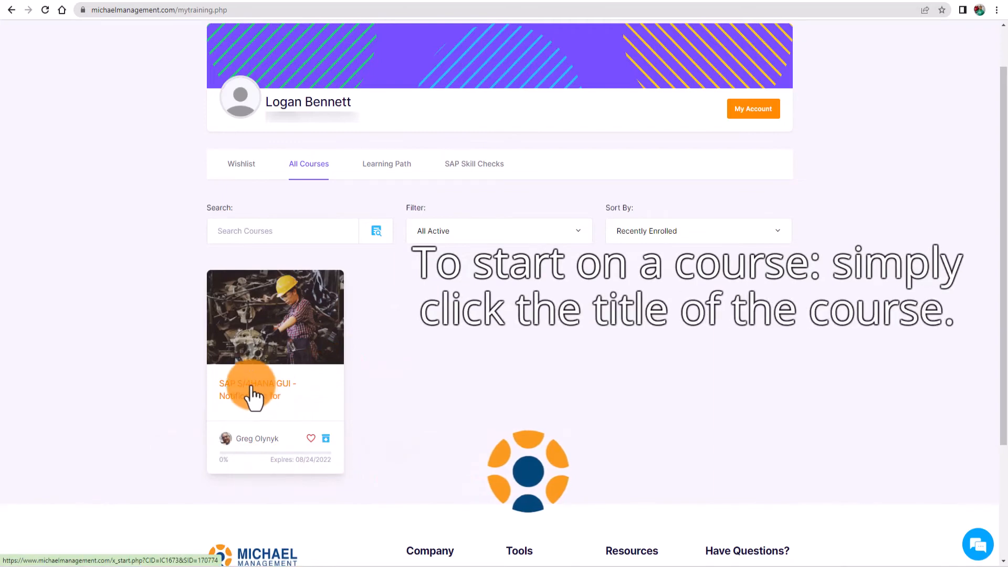
Step: Start the Course Introduction lesson of the Notifications for Maintenance course
click(258, 388)
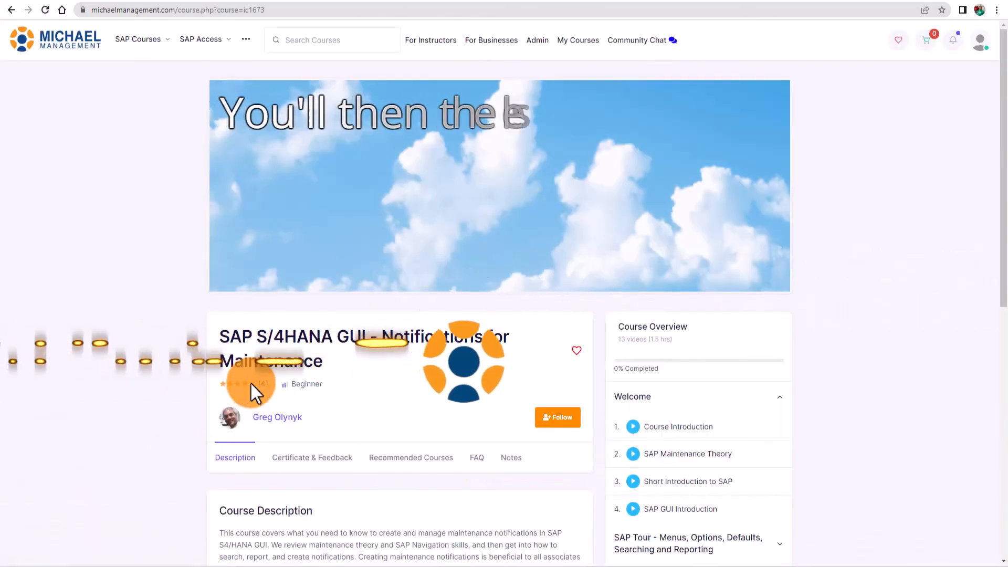
scroll(down, 3)
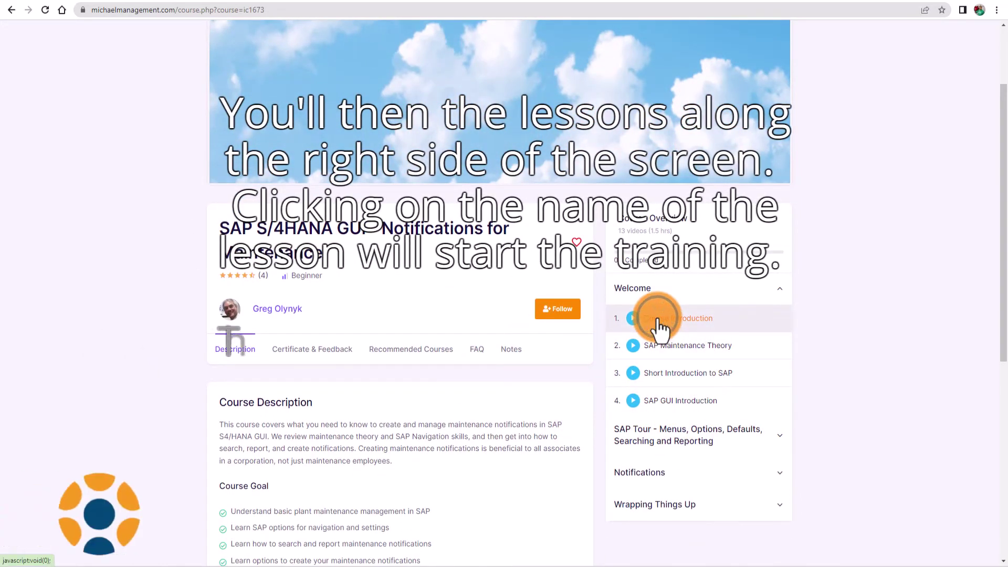
click(687, 318)
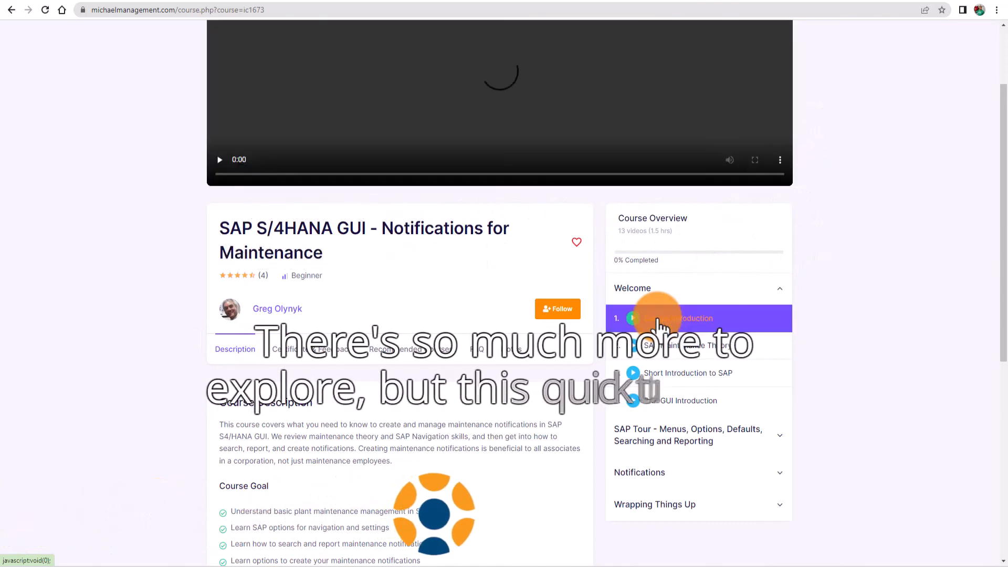